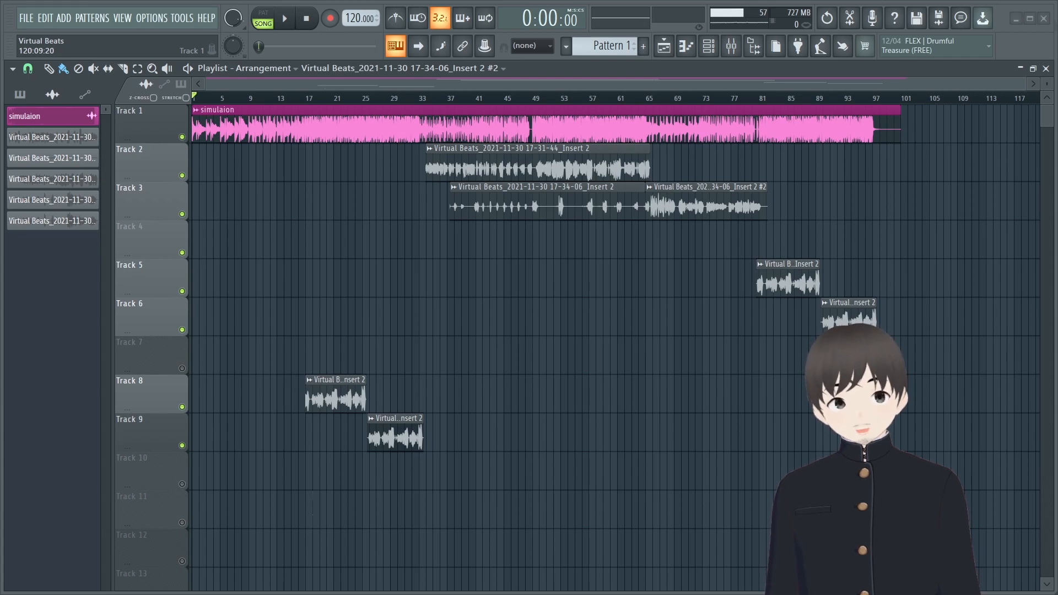
Start playback of the arrangement from the beginning to audition the processed vocal
left_click(283, 19)
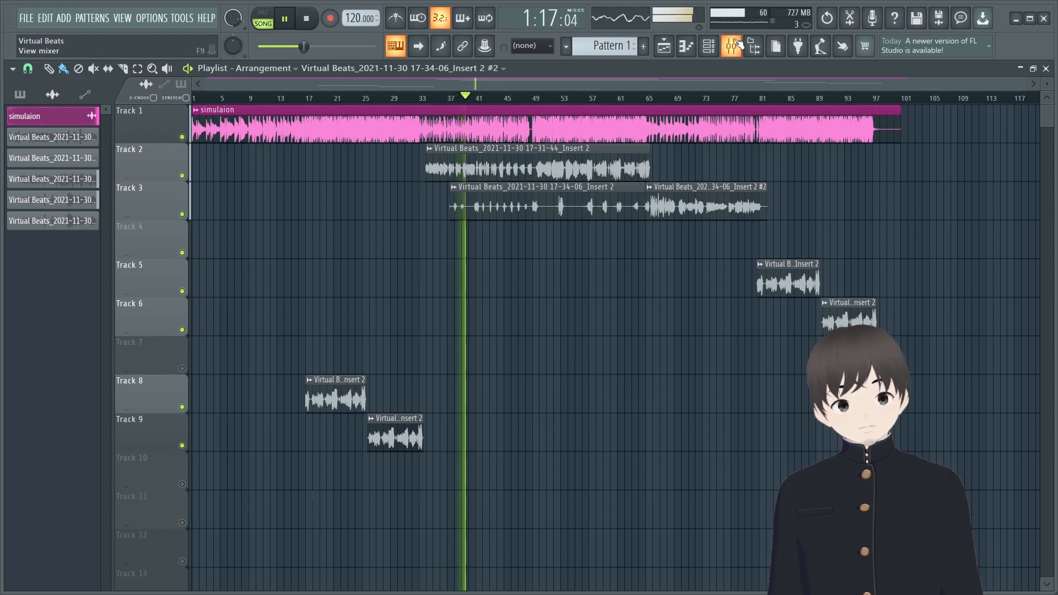
left_click(731, 47)
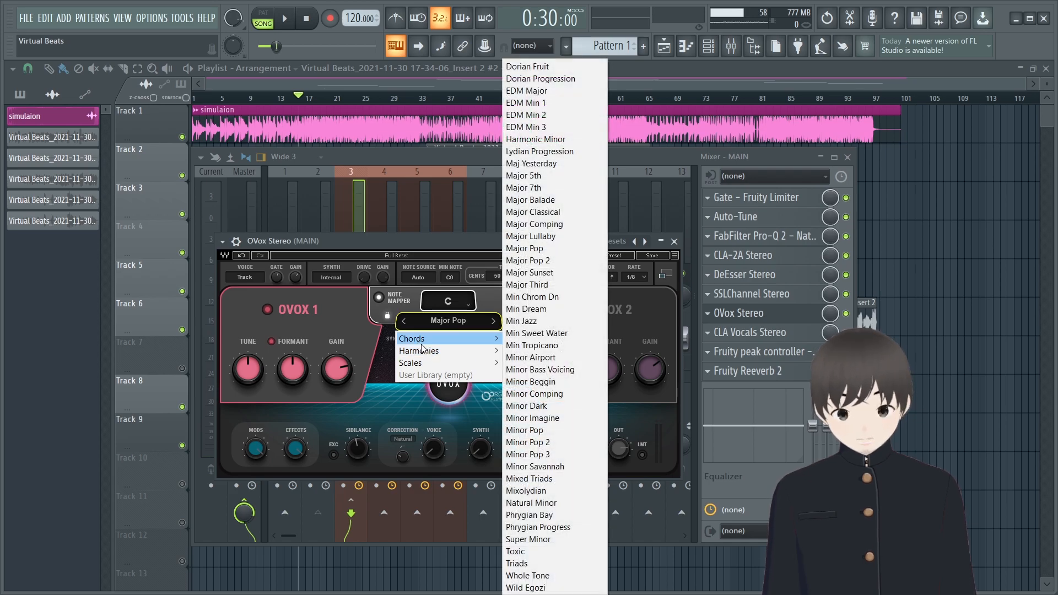
mouse_move(410, 363)
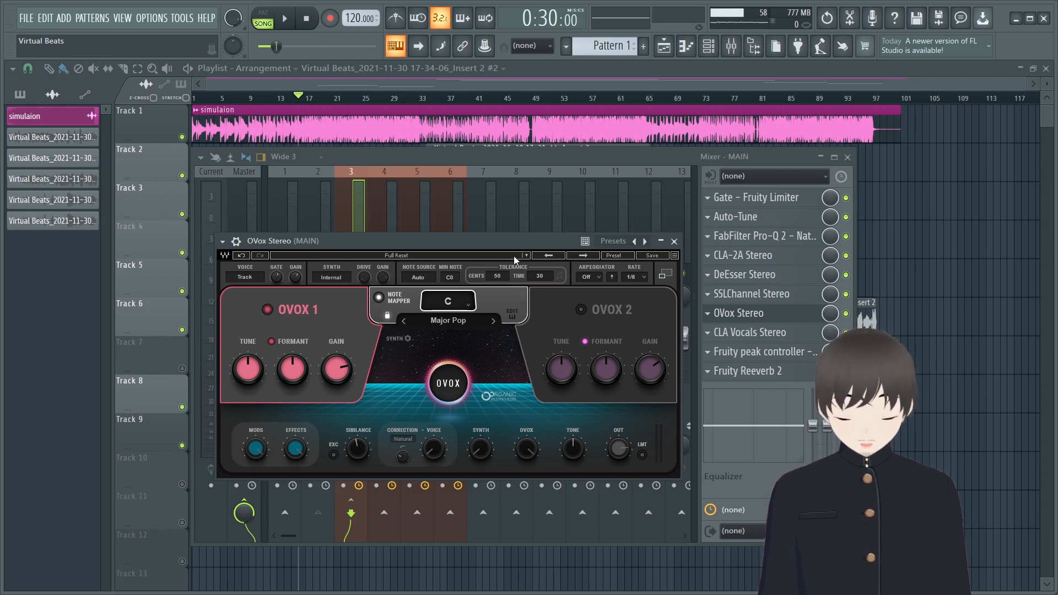
mouse_move(386, 312)
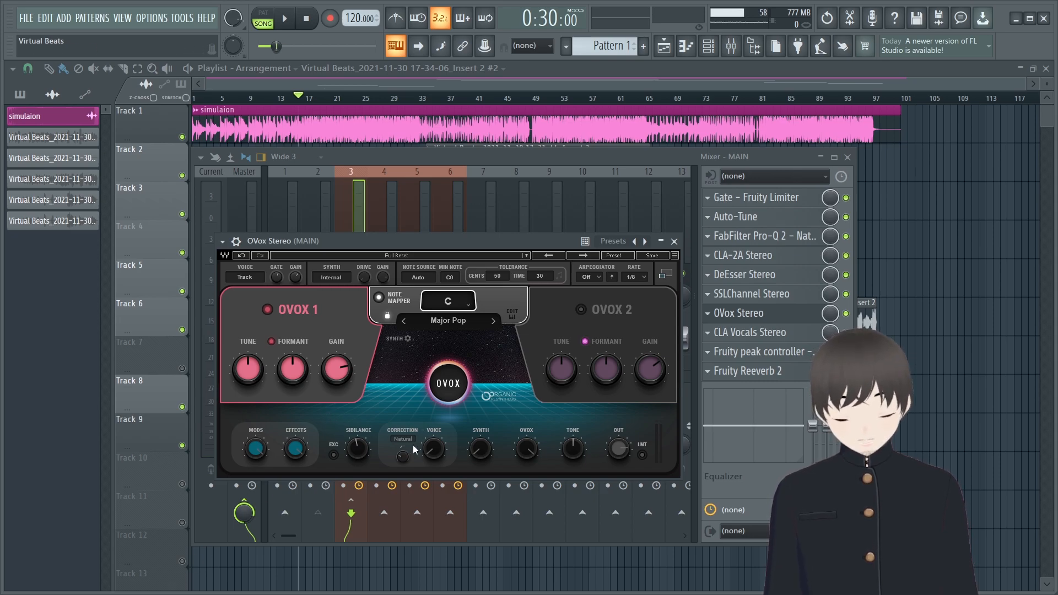
mouse_move(483, 352)
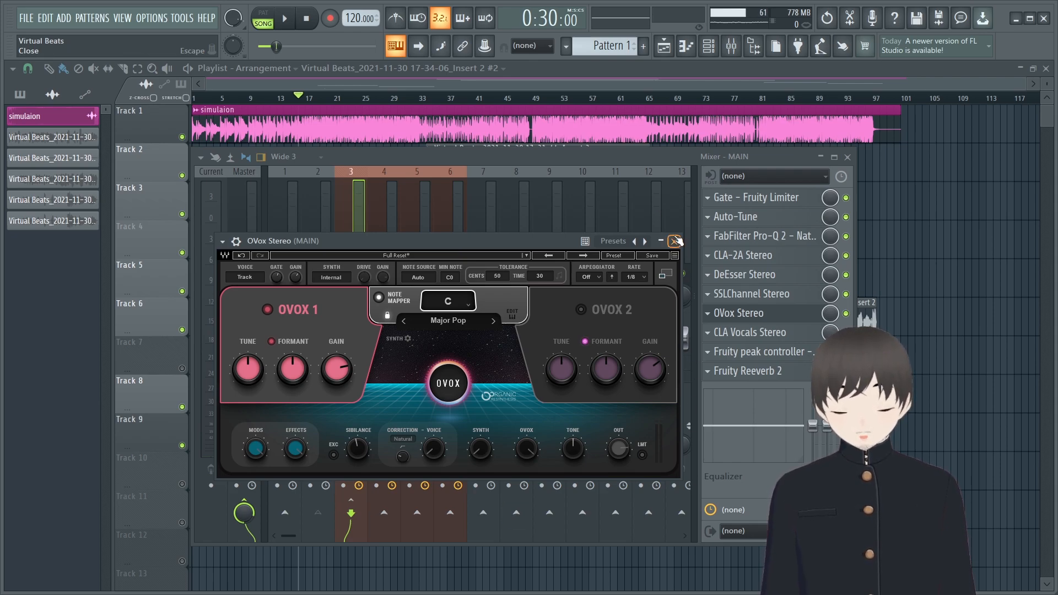
Close the OVox Stereo vocoder window so the playlist remains in view
left_click(675, 242)
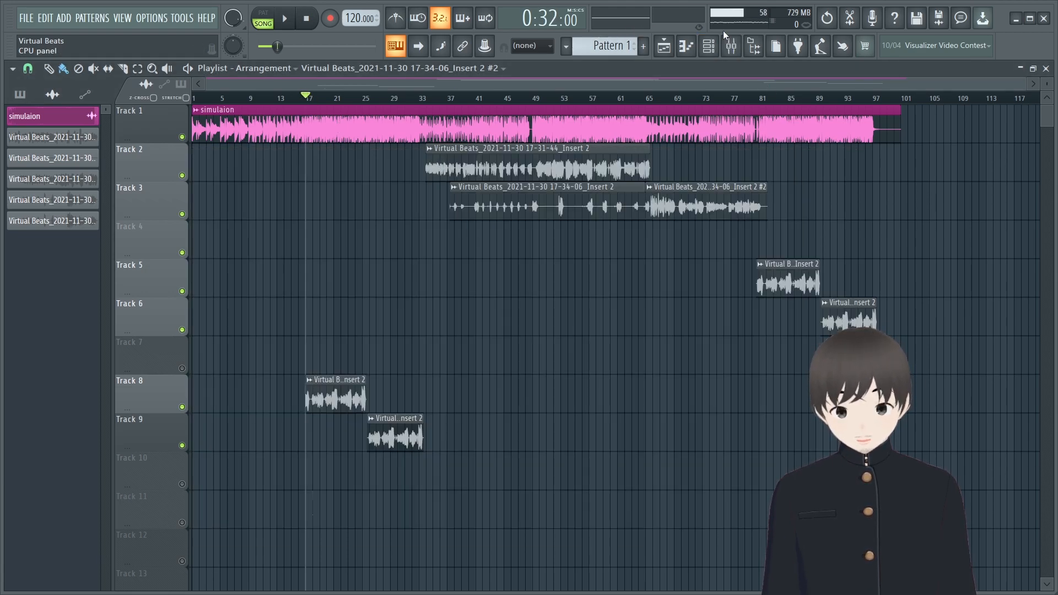
Reopen the mixer on the vocal insert and audition playback of its effect chain with OVox
left_click(729, 46)
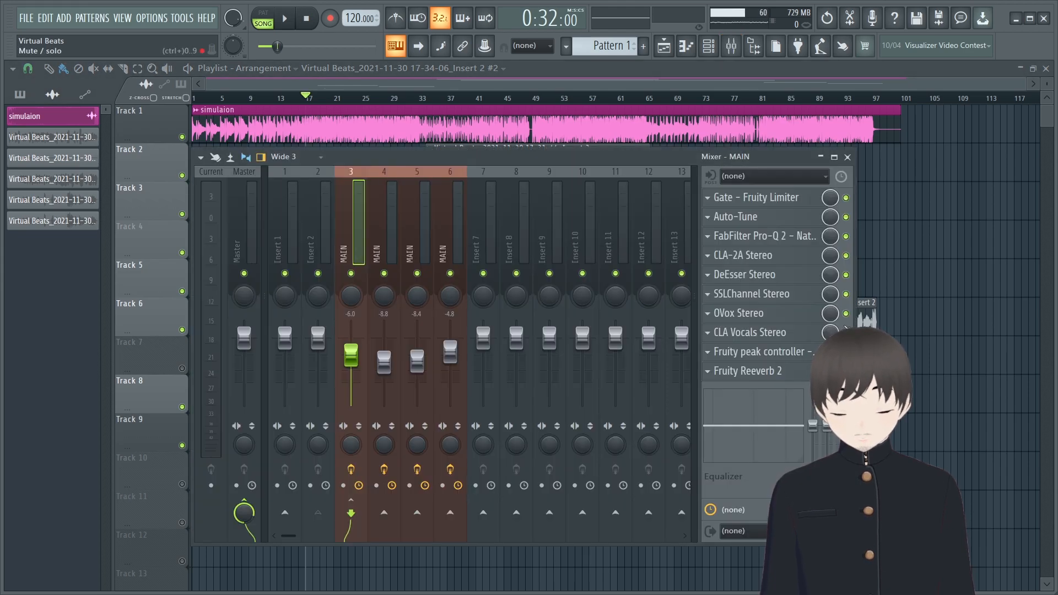
left_click(284, 18)
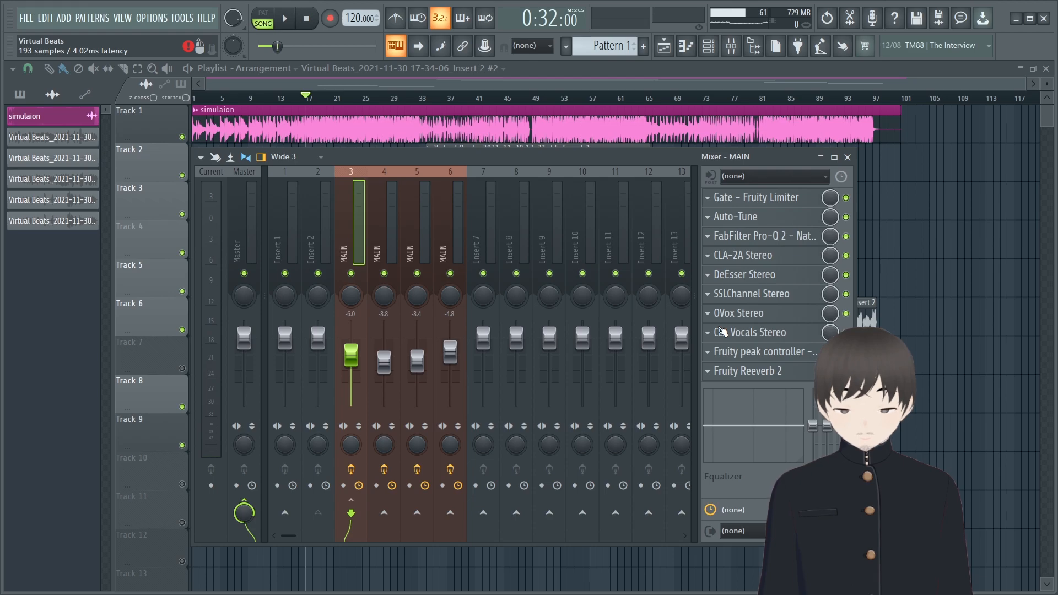
left_click(283, 19)
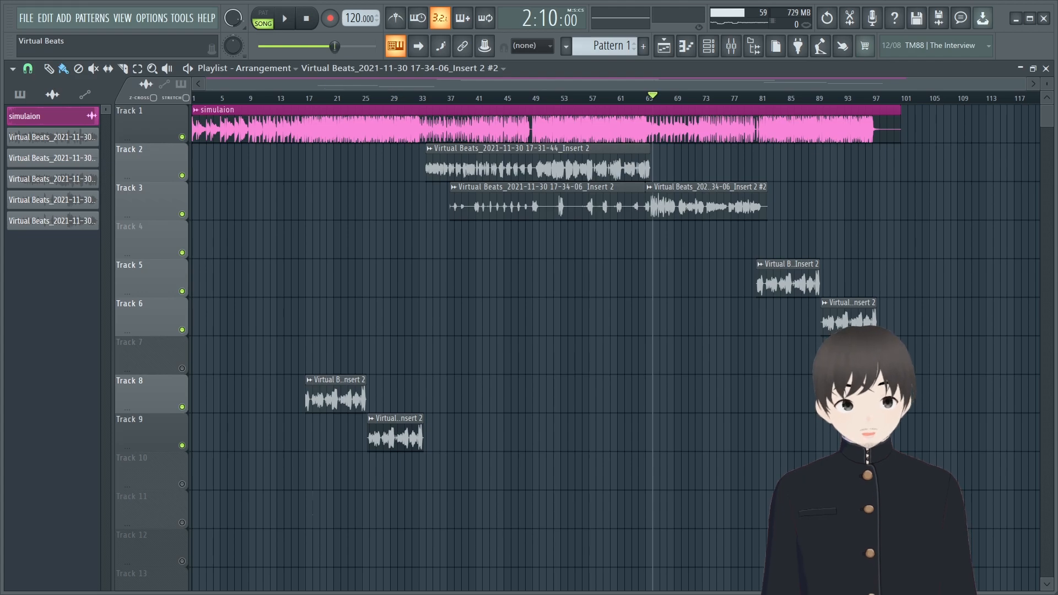
Route the Insert 2 vocal channel into the MAIN track carrying the OVox chain, then close the mixer
left_click(729, 47)
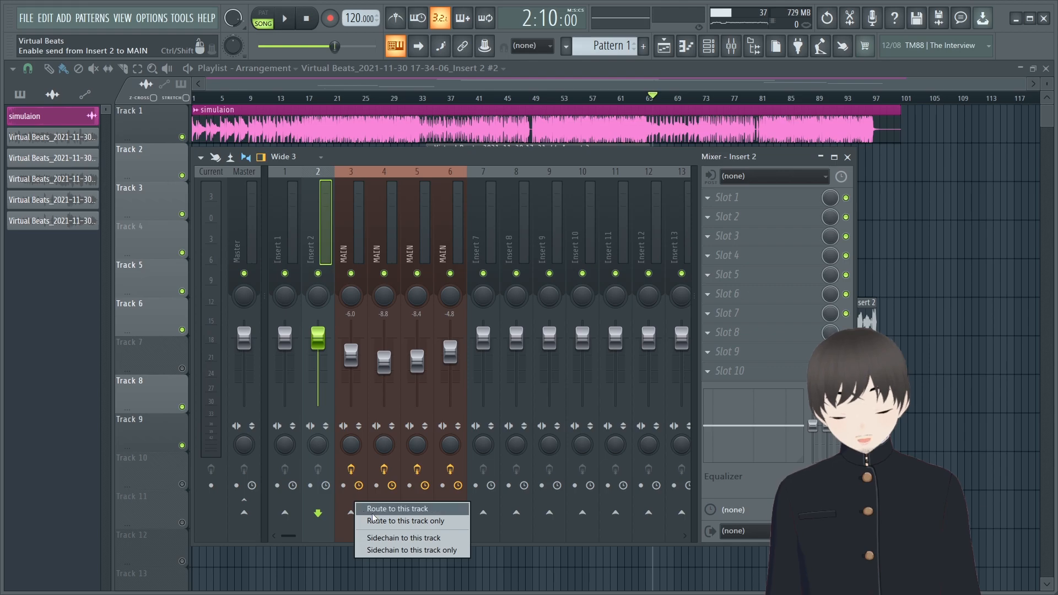
left_click(398, 508)
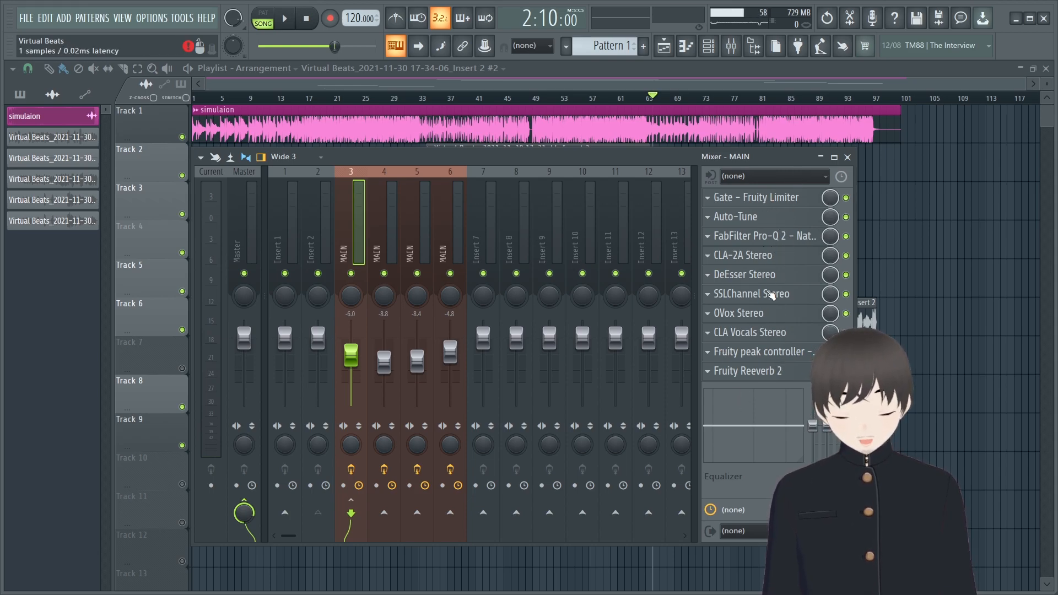
left_click(318, 239)
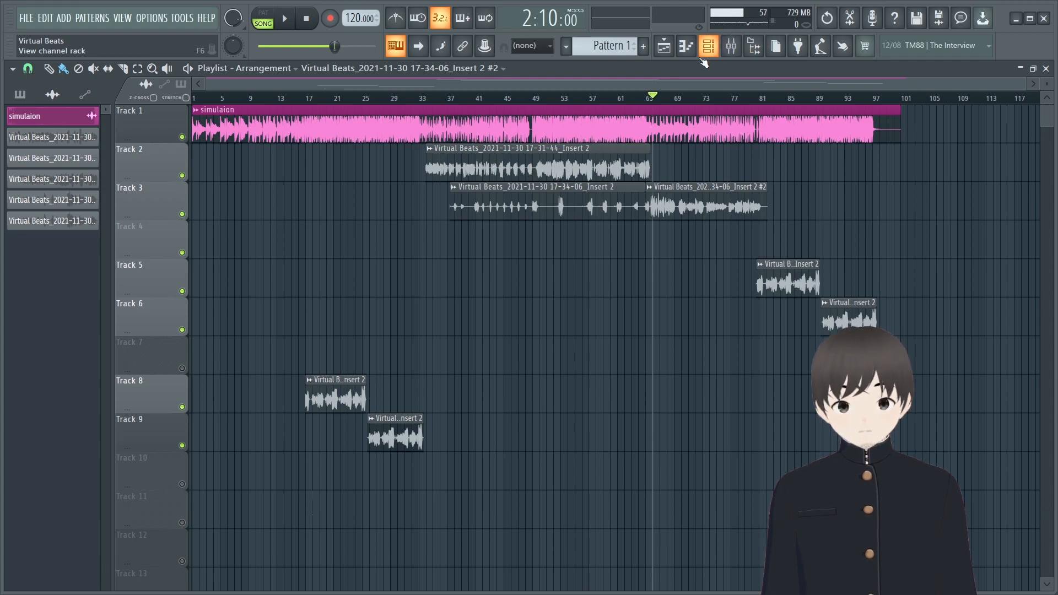
left_click(709, 46)
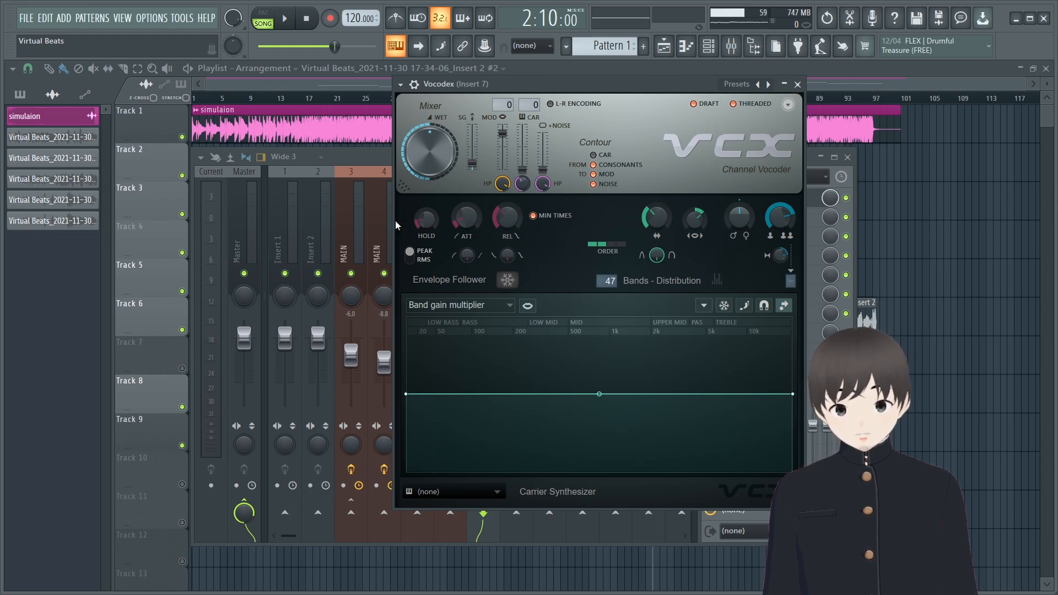
mouse_move(797, 84)
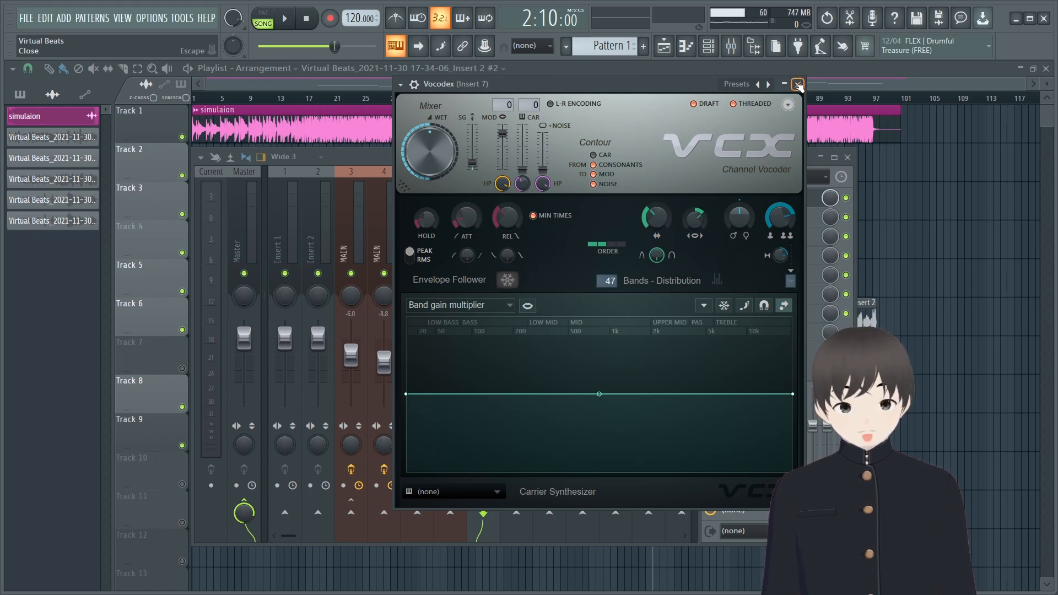
Close the Vocodex panel and hide the mixer to return to the playlist
left_click(797, 83)
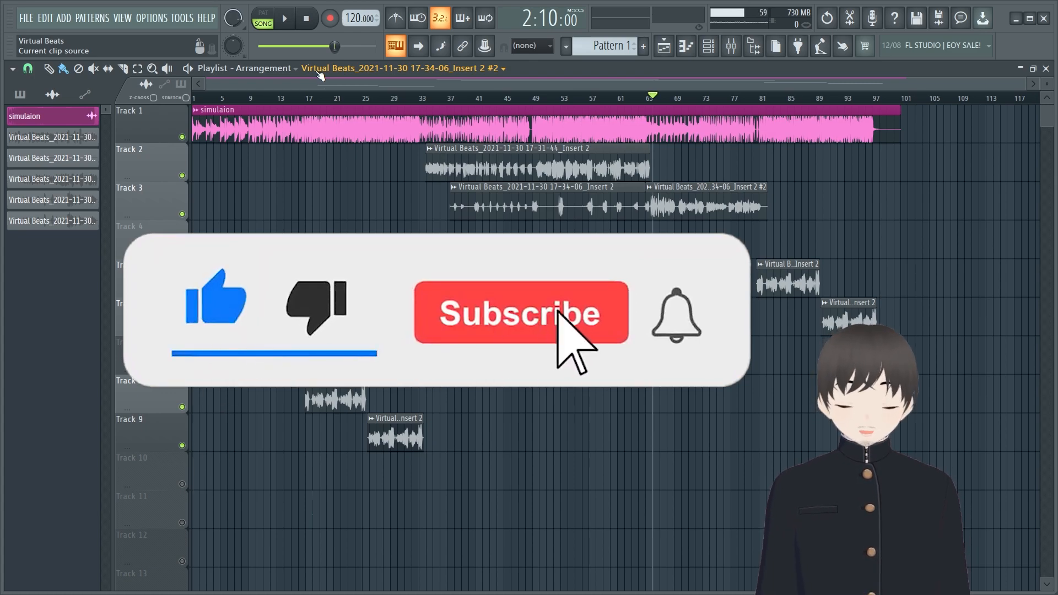
left_click(521, 312)
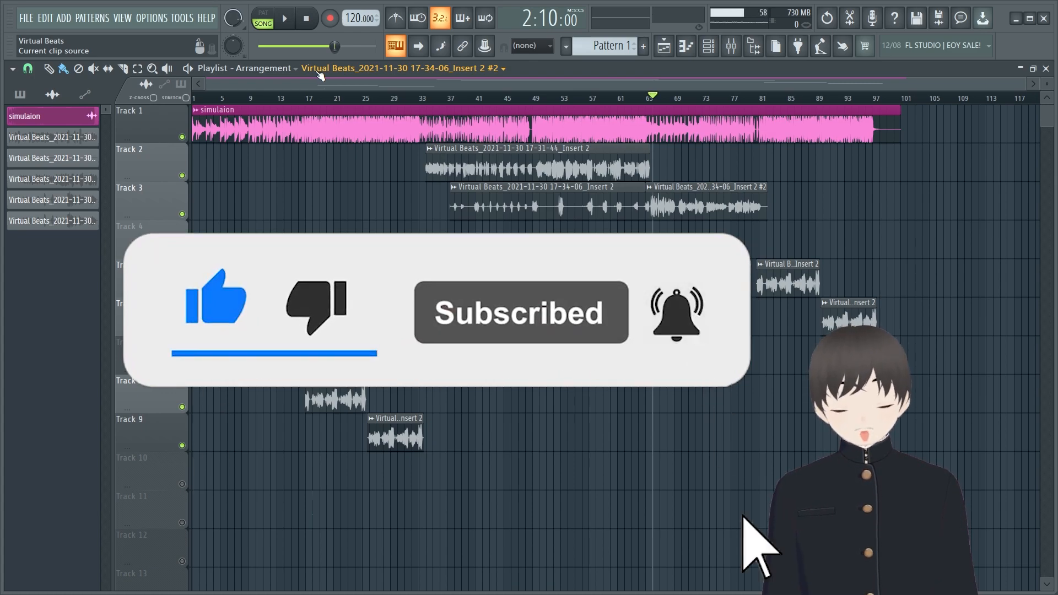